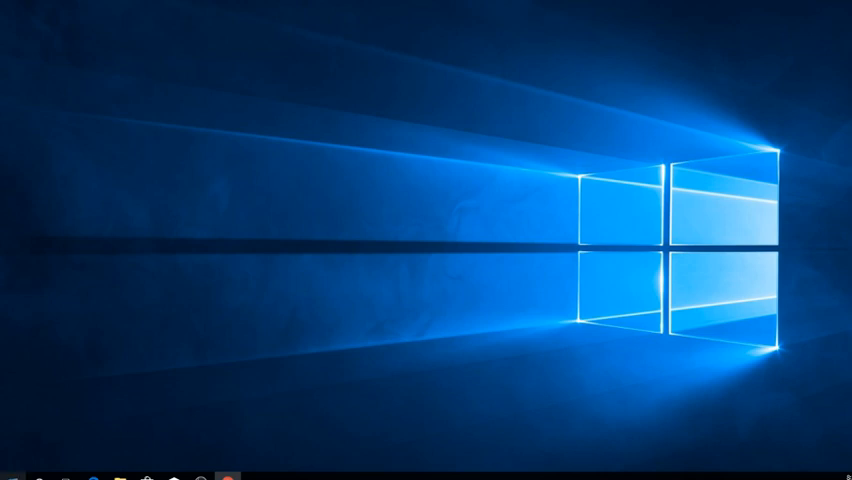
# Launch an administrator Command Prompt by searching "cmd" from the Start menu
pyautogui.click(10, 476)
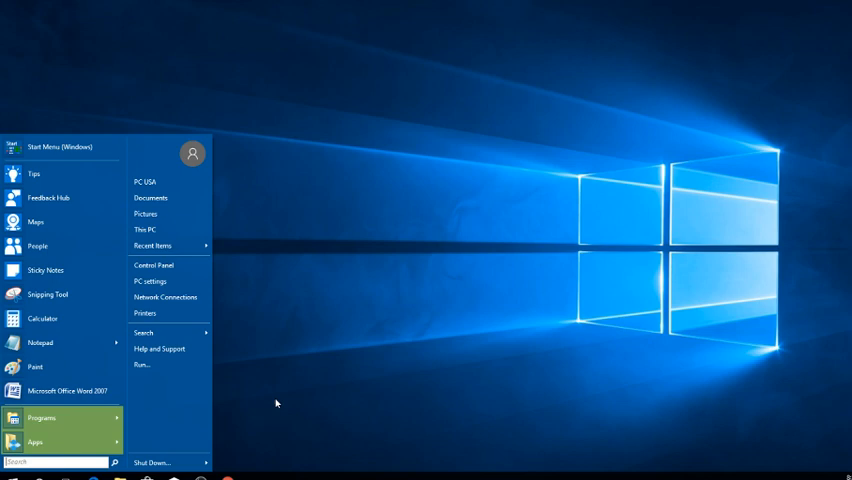
pyautogui.write('cmd')
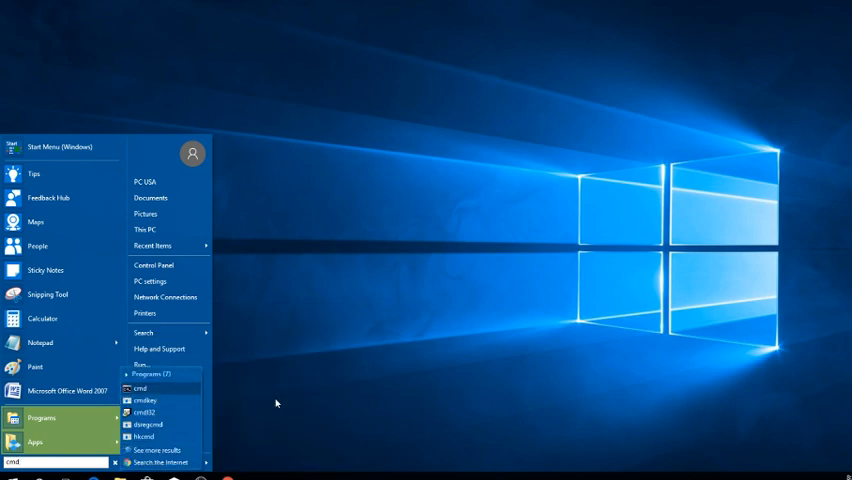
pyautogui.rightClick(138, 388)
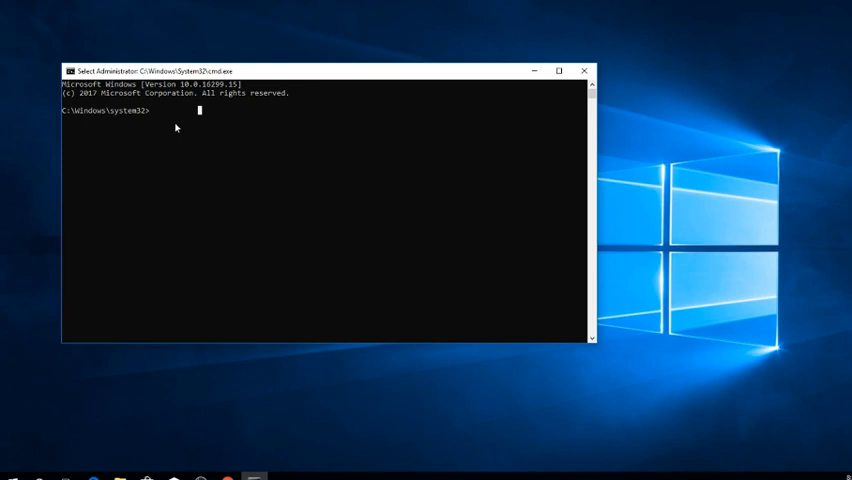
# Run sfc /scannow, which reports a pending system repair needing a reboot
pyautogui.write('sfc /scann')
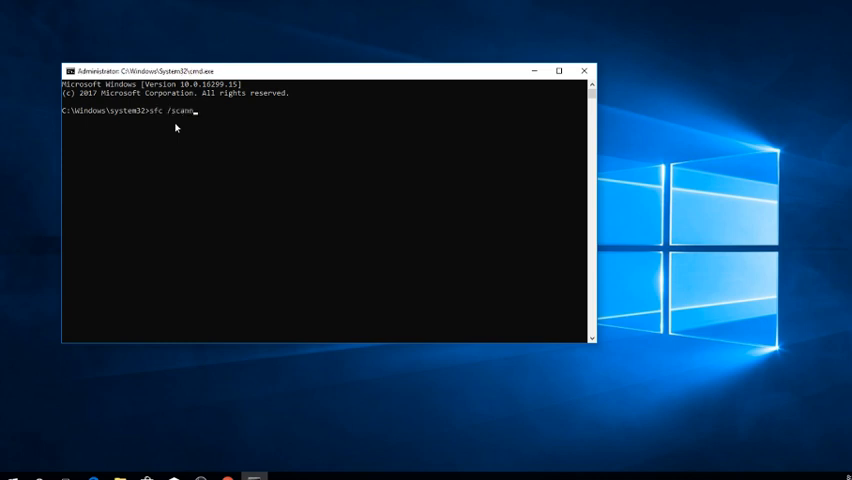
pyautogui.write('ow')
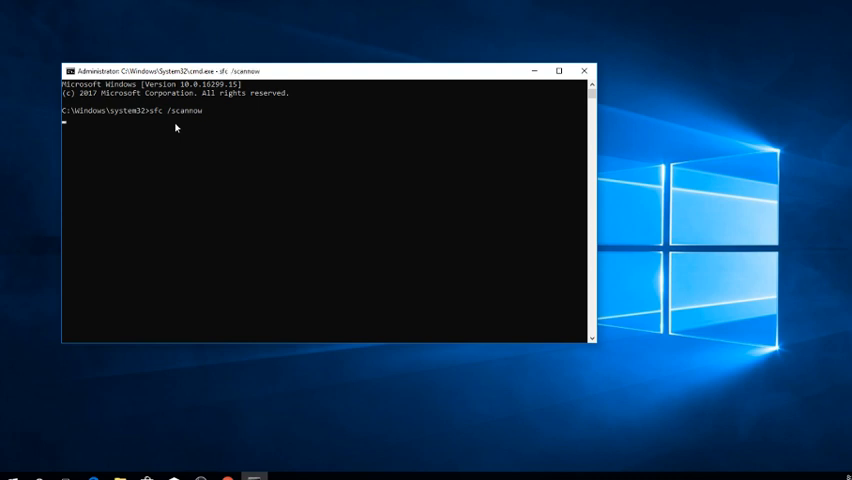
pyautogui.press('enter')
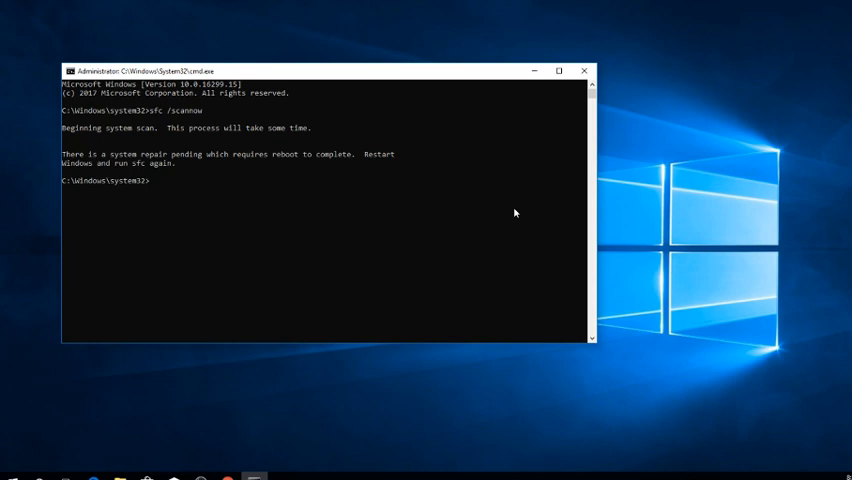
pyautogui.moveTo(376, 236)
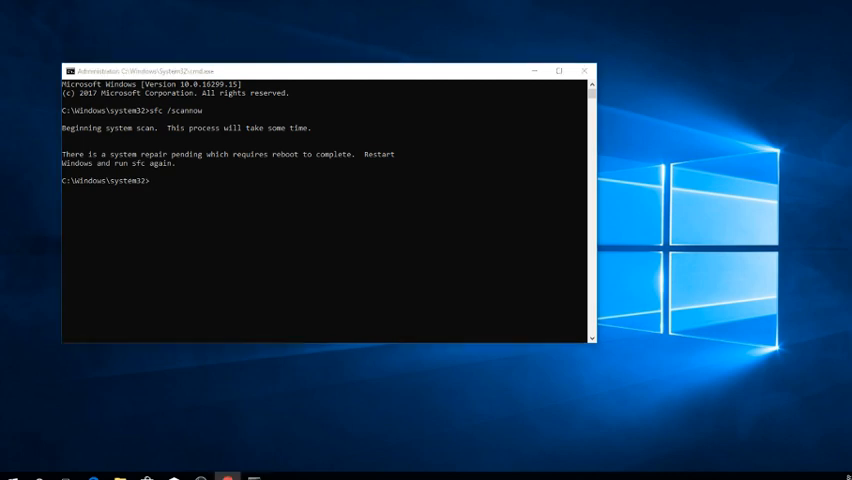
pyautogui.moveTo(156, 260)
pyautogui.write('sf')
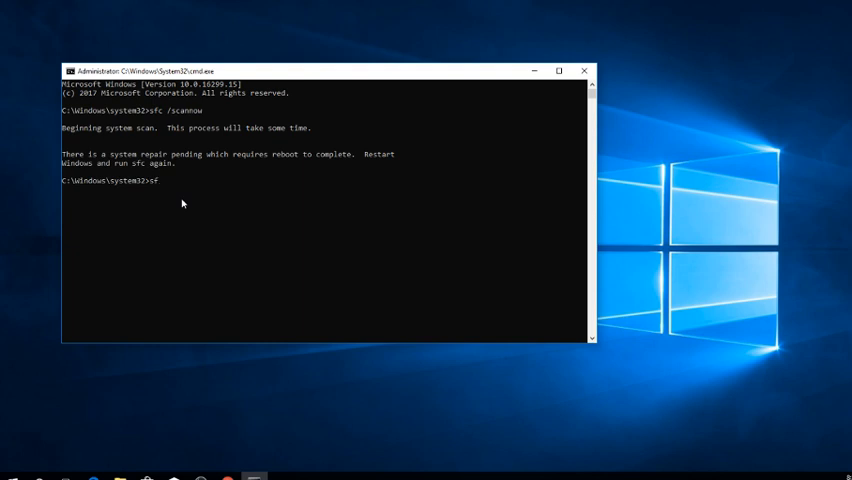
# Enter sfc /scannow /offbootdir=D:\ at the prompt without running it yet
pyautogui.write('c')
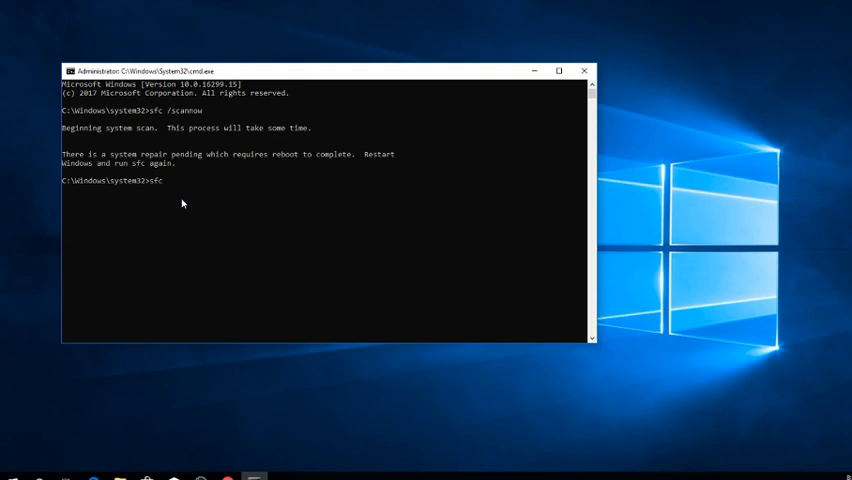
pyautogui.write('/scann')
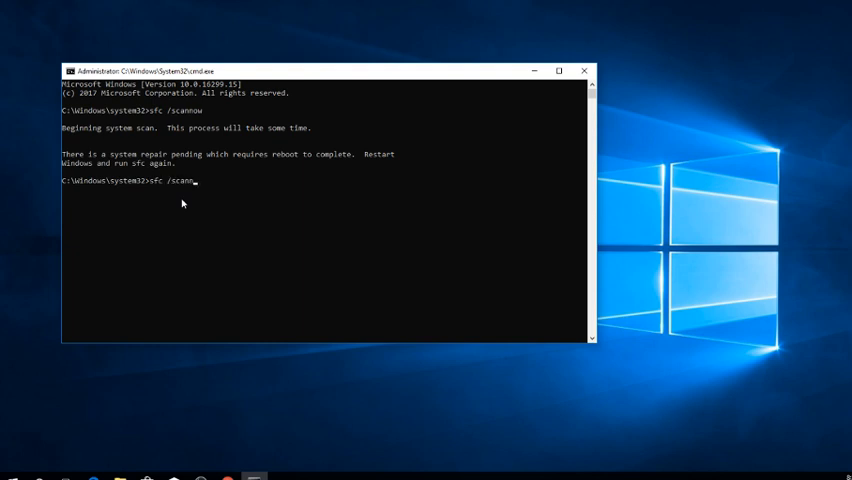
pyautogui.write('w')
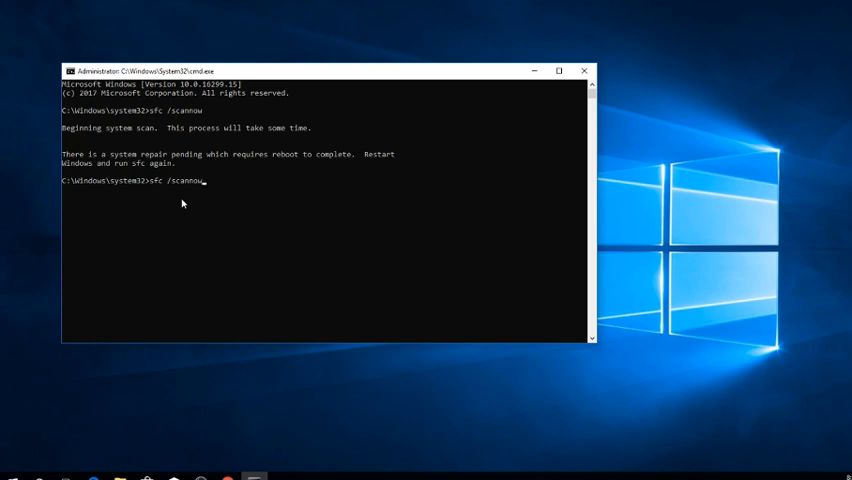
pyautogui.write('/')
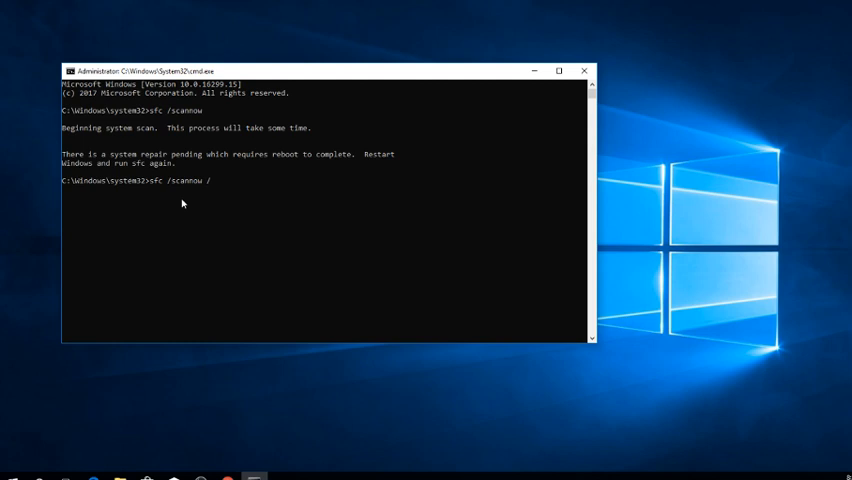
pyautogui.write('offb')
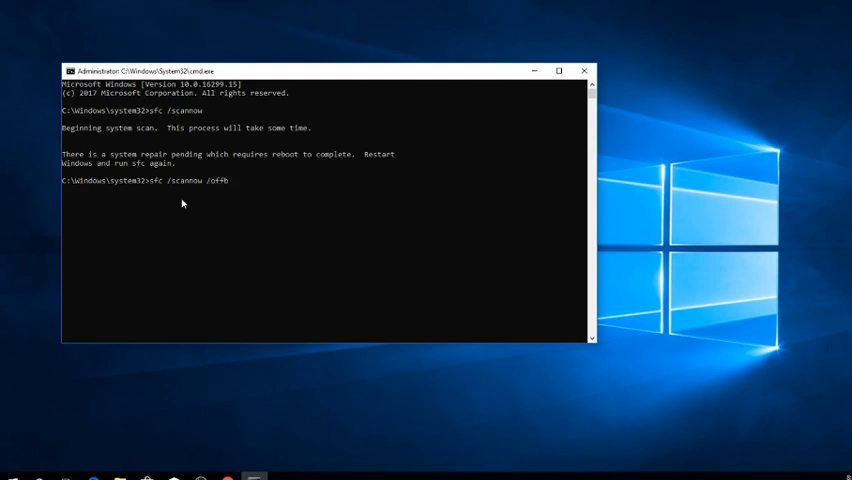
pyautogui.write('oot')
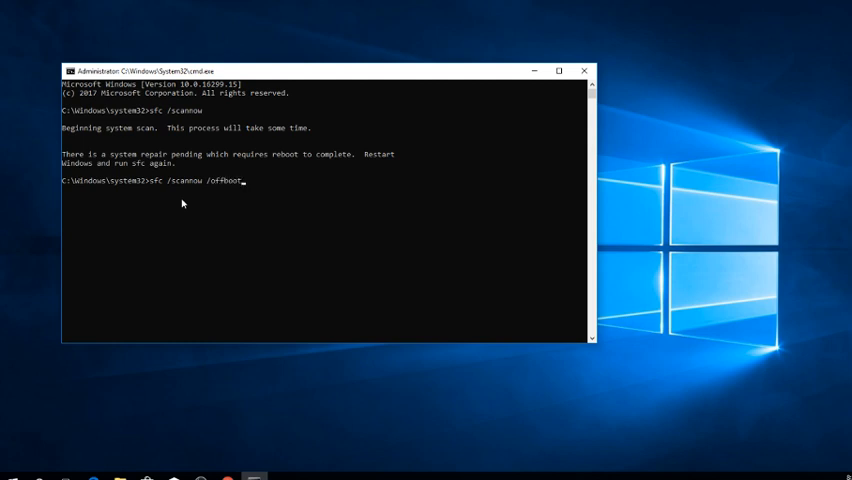
pyautogui.write('dir=')
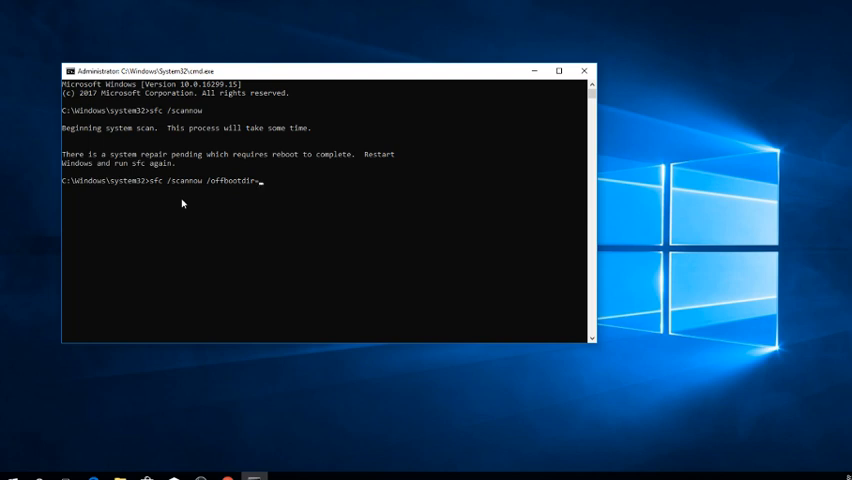
pyautogui.write('D')
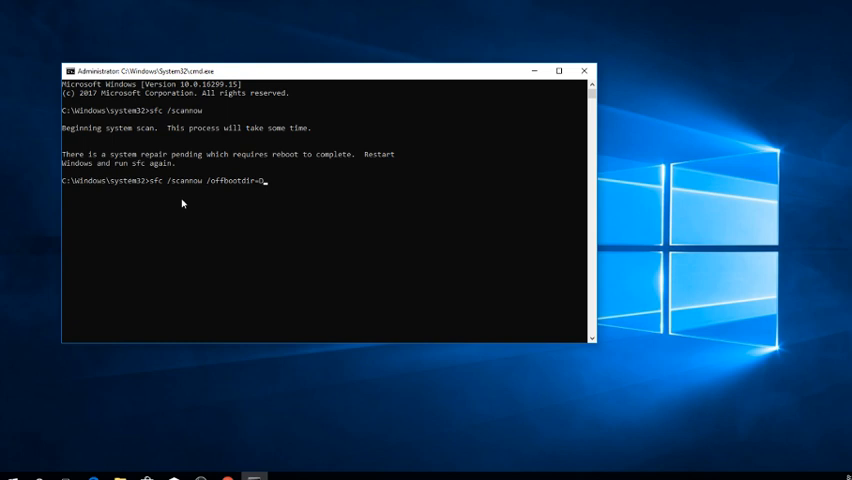
pyautogui.write(':\\')
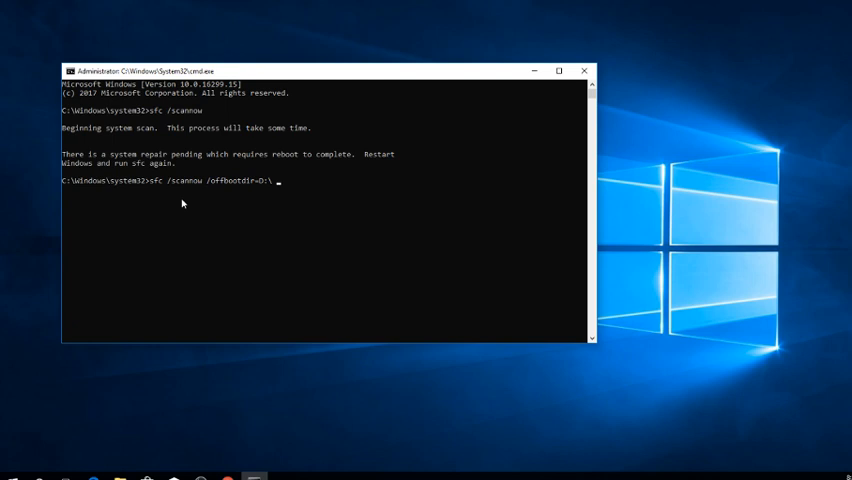
pyautogui.write('/')
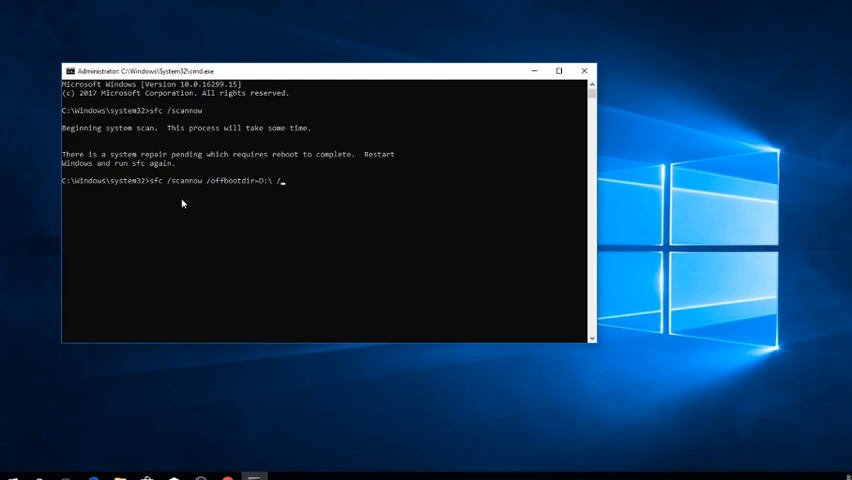
# Append /offwindir=D:\windows and launch the offline scan
pyautogui.write('offwind')
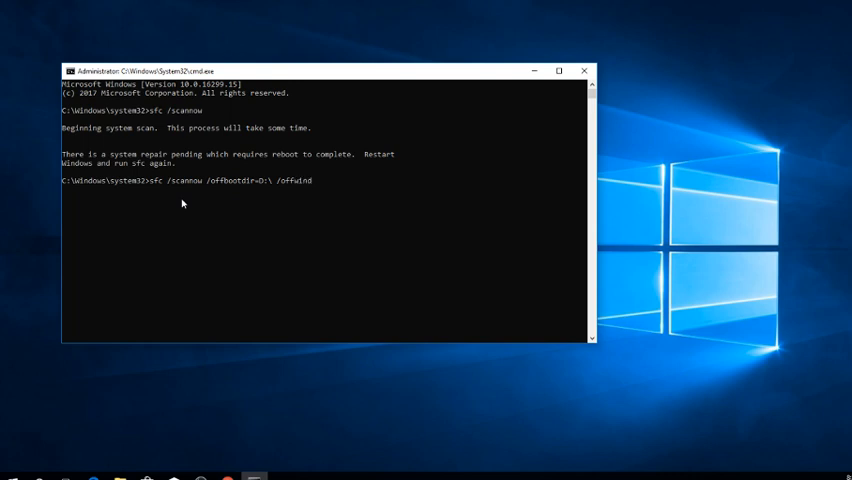
pyautogui.write('ir=')
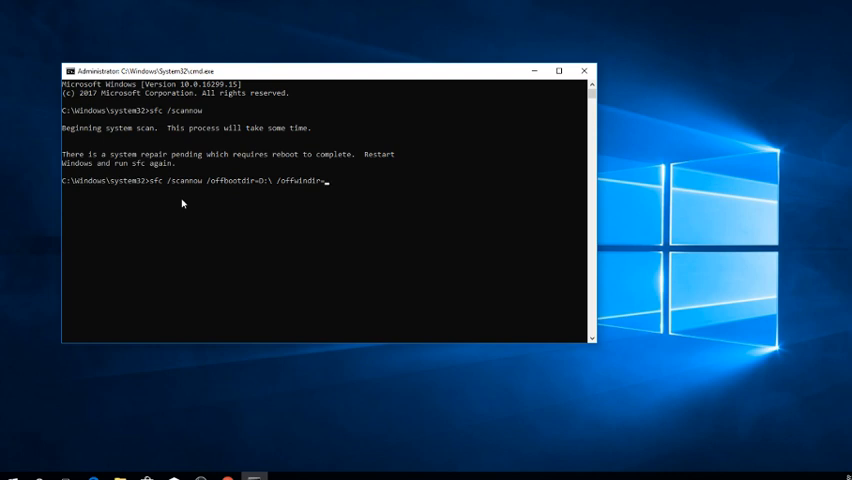
pyautogui.write('D:\\')
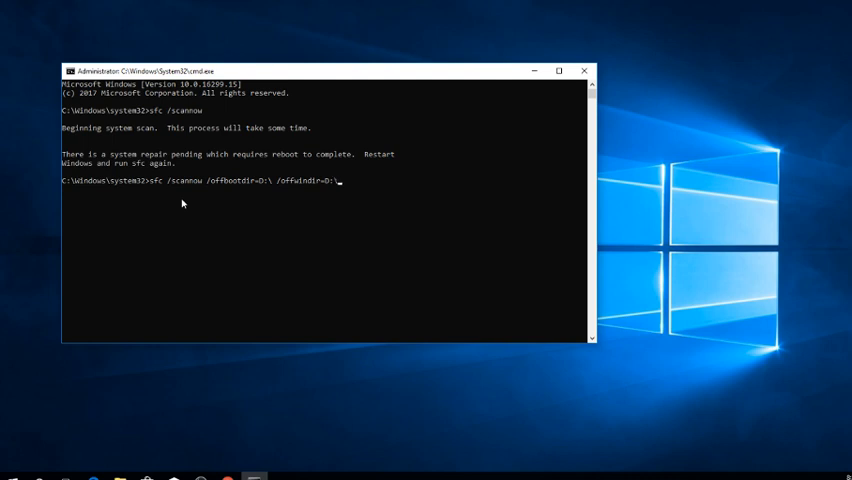
pyautogui.write('windows')
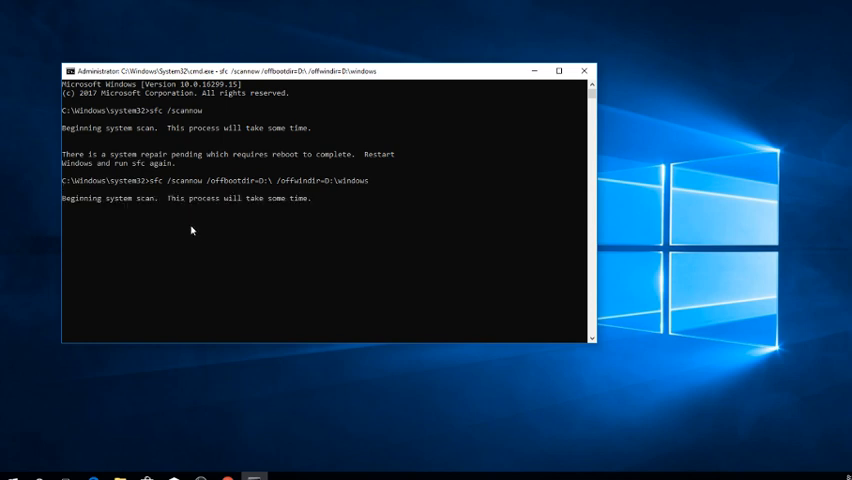
pyautogui.moveTo(194, 242)
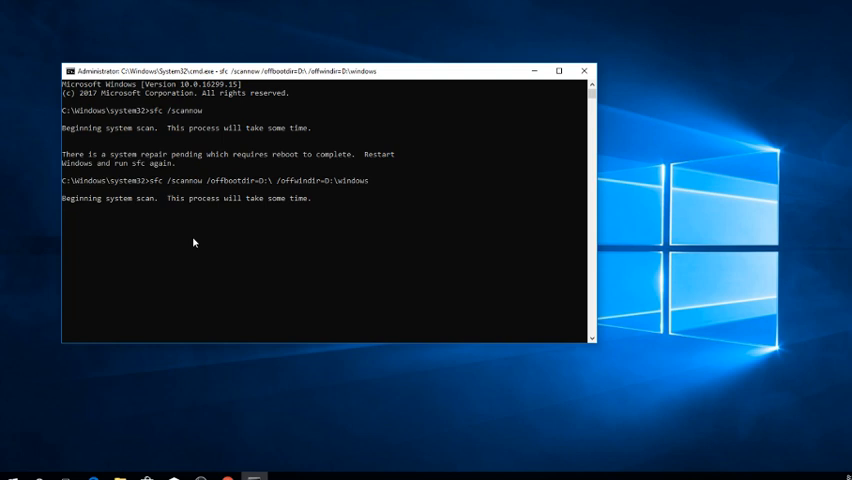
pyautogui.moveTo(414, 354)
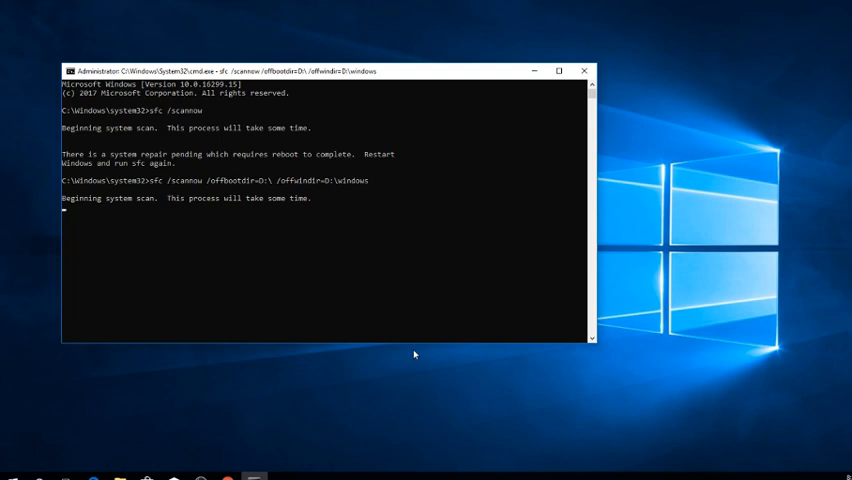